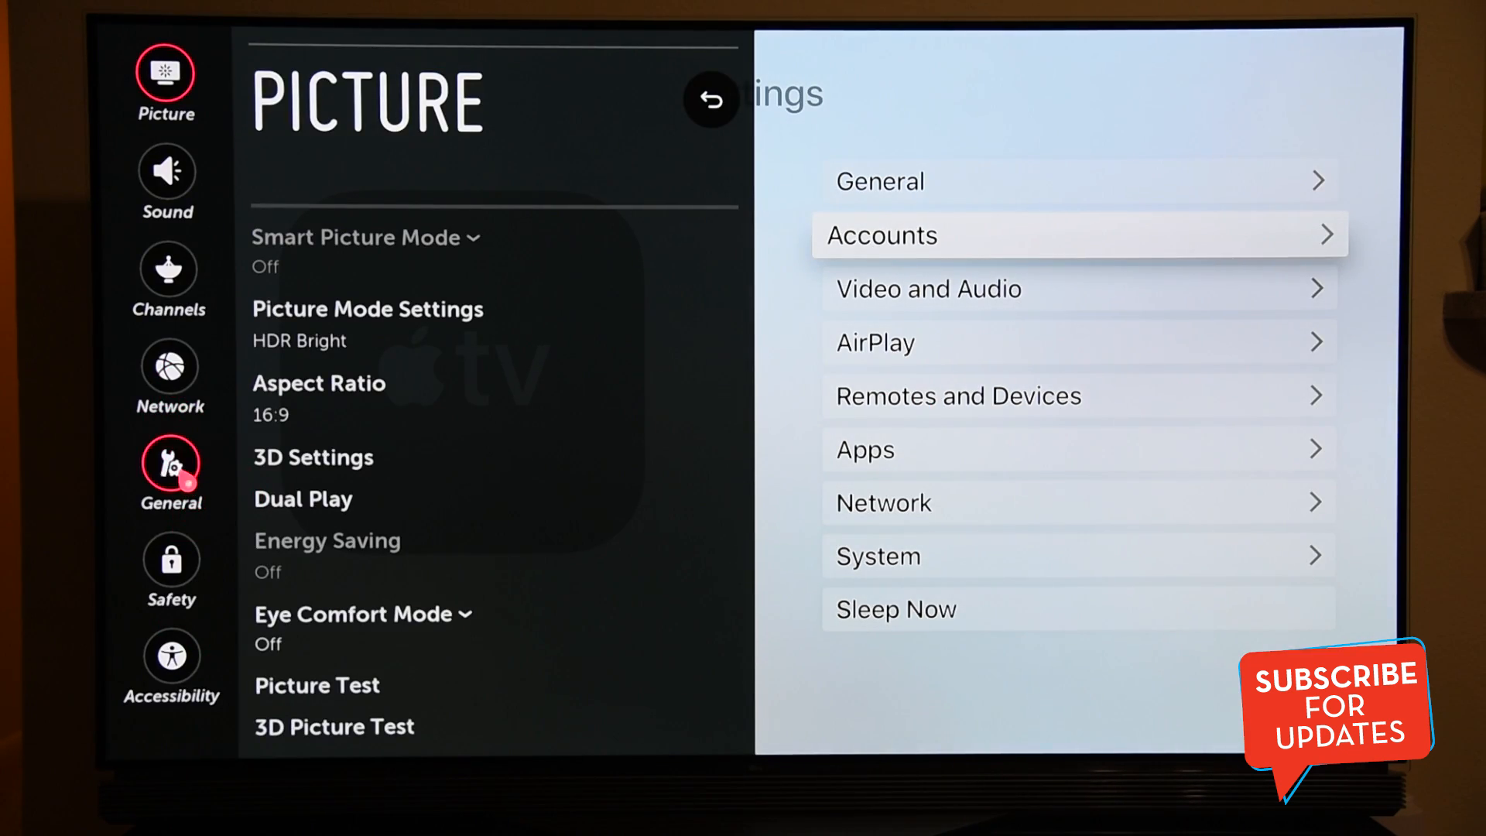
- Go to the General category and select SIMPLINK (HDMI-CEC) from the list
click(168, 465)
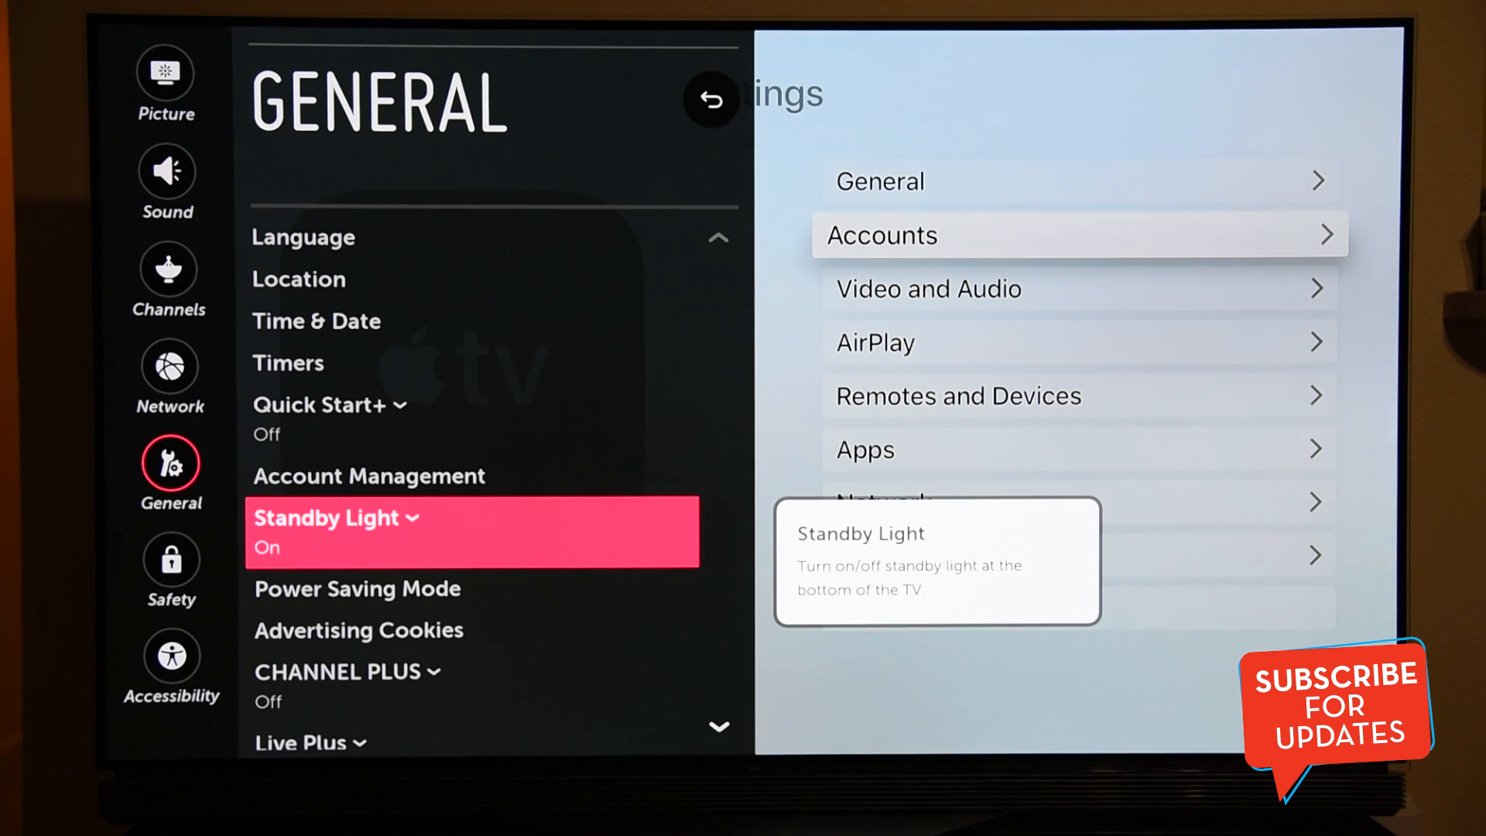
scroll(down, 3)
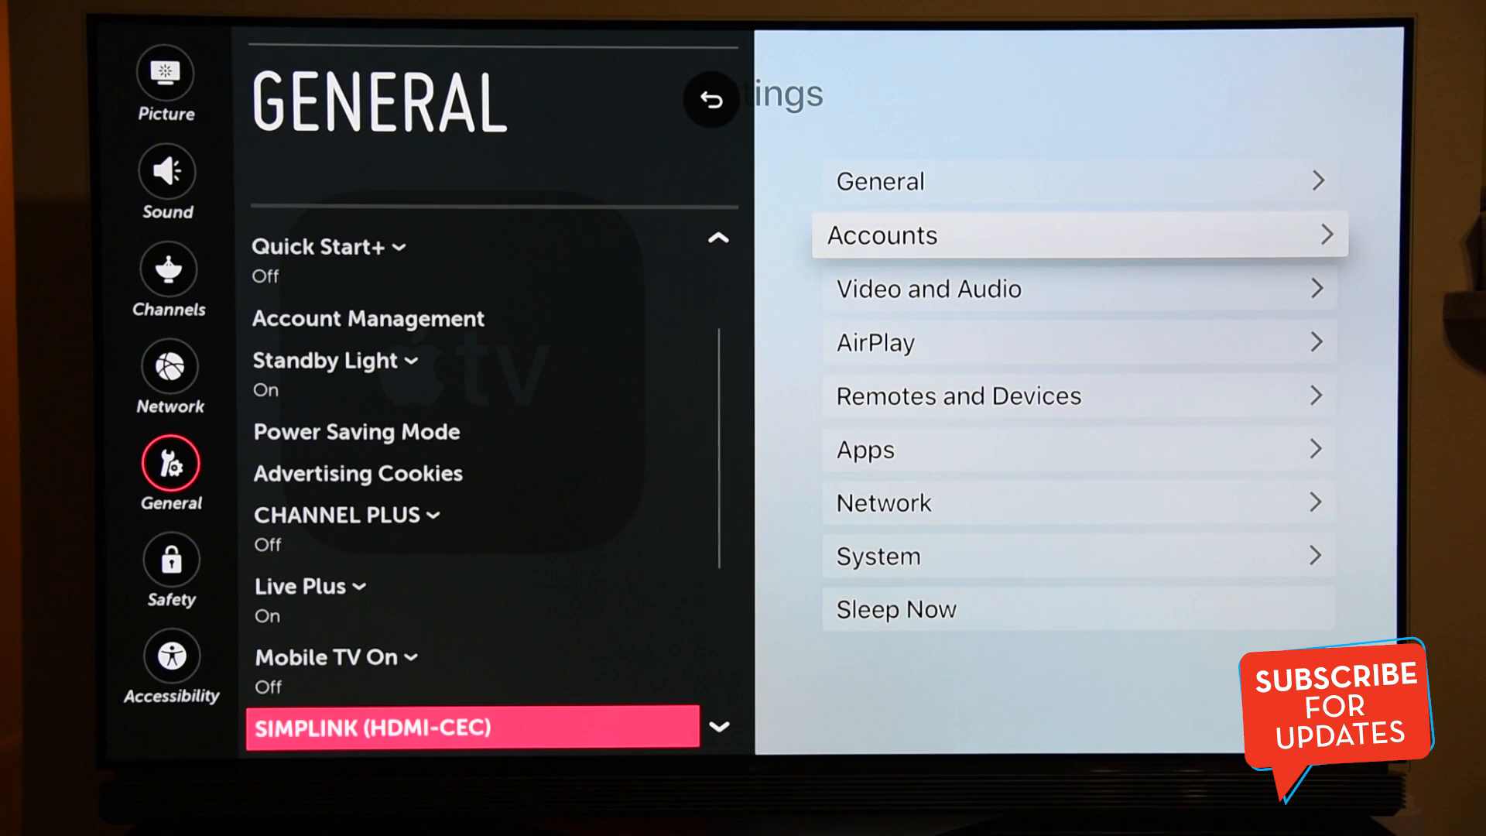
scroll(down, 3)
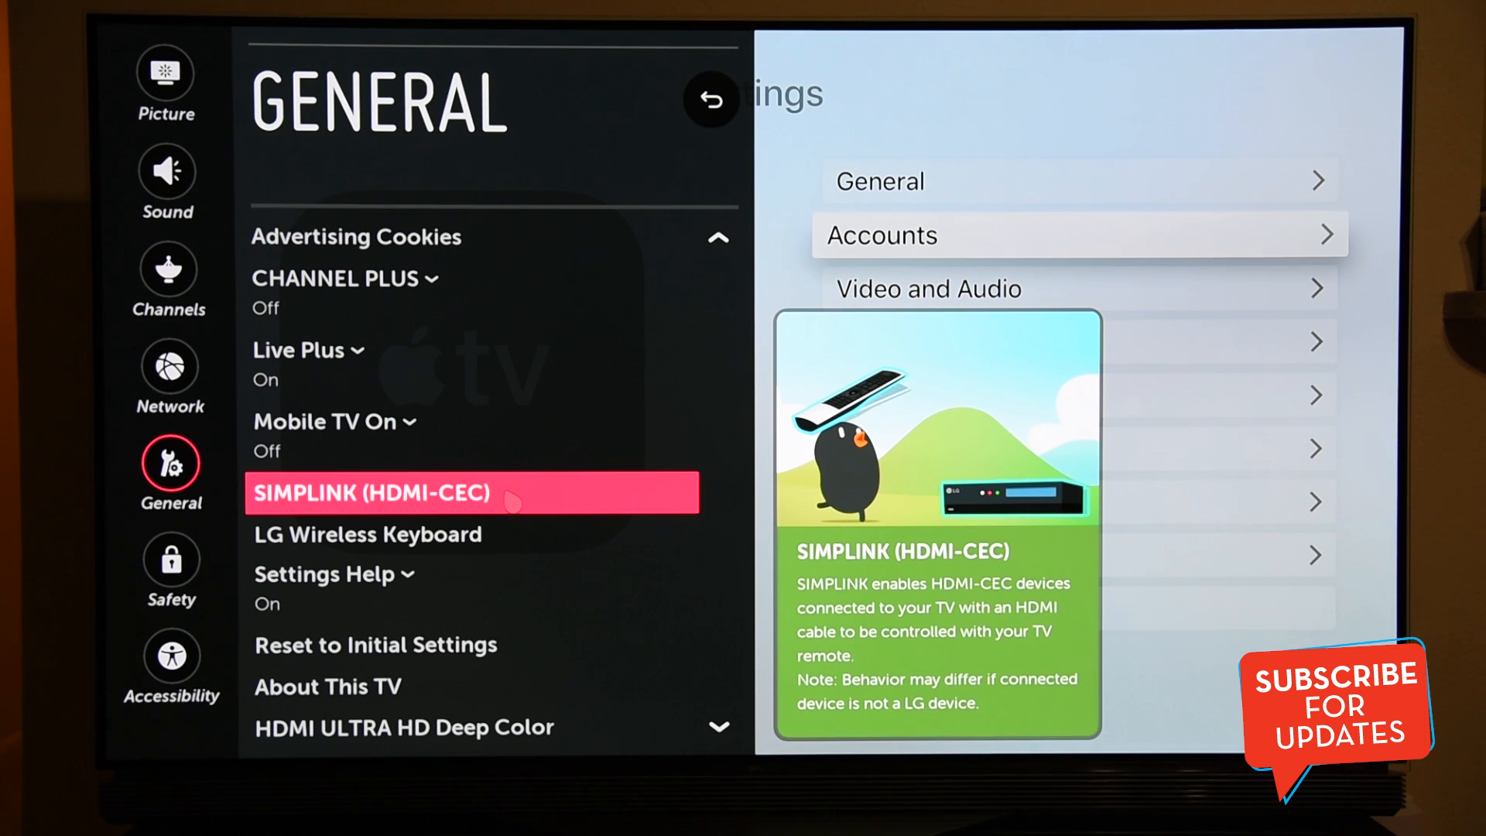
click(471, 492)
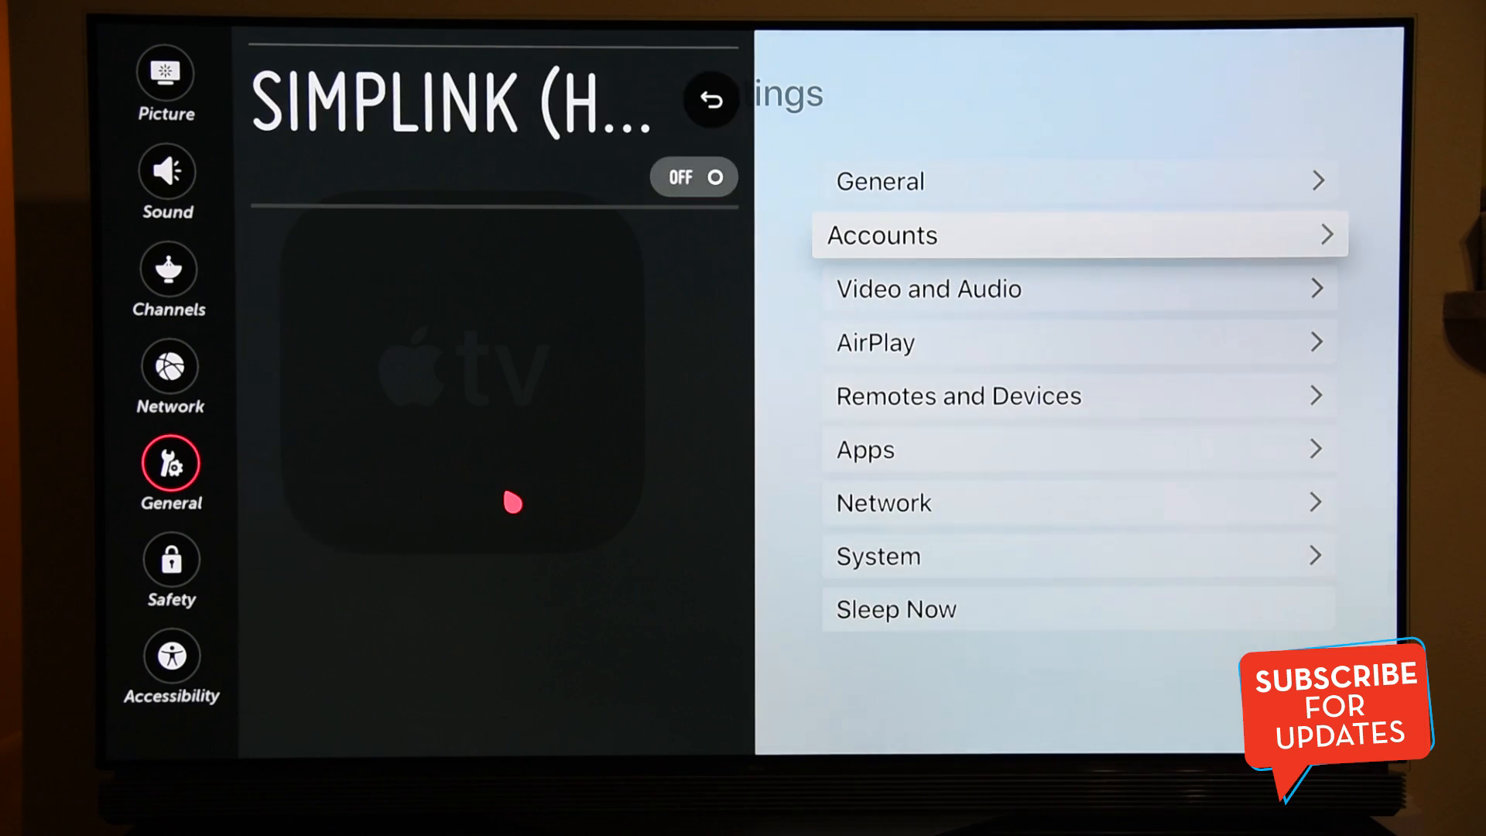
- Switch SIMPLINK (HDMI-CEC) to On, leaving Apple TV at 4K HDR 60Hz
click(694, 177)
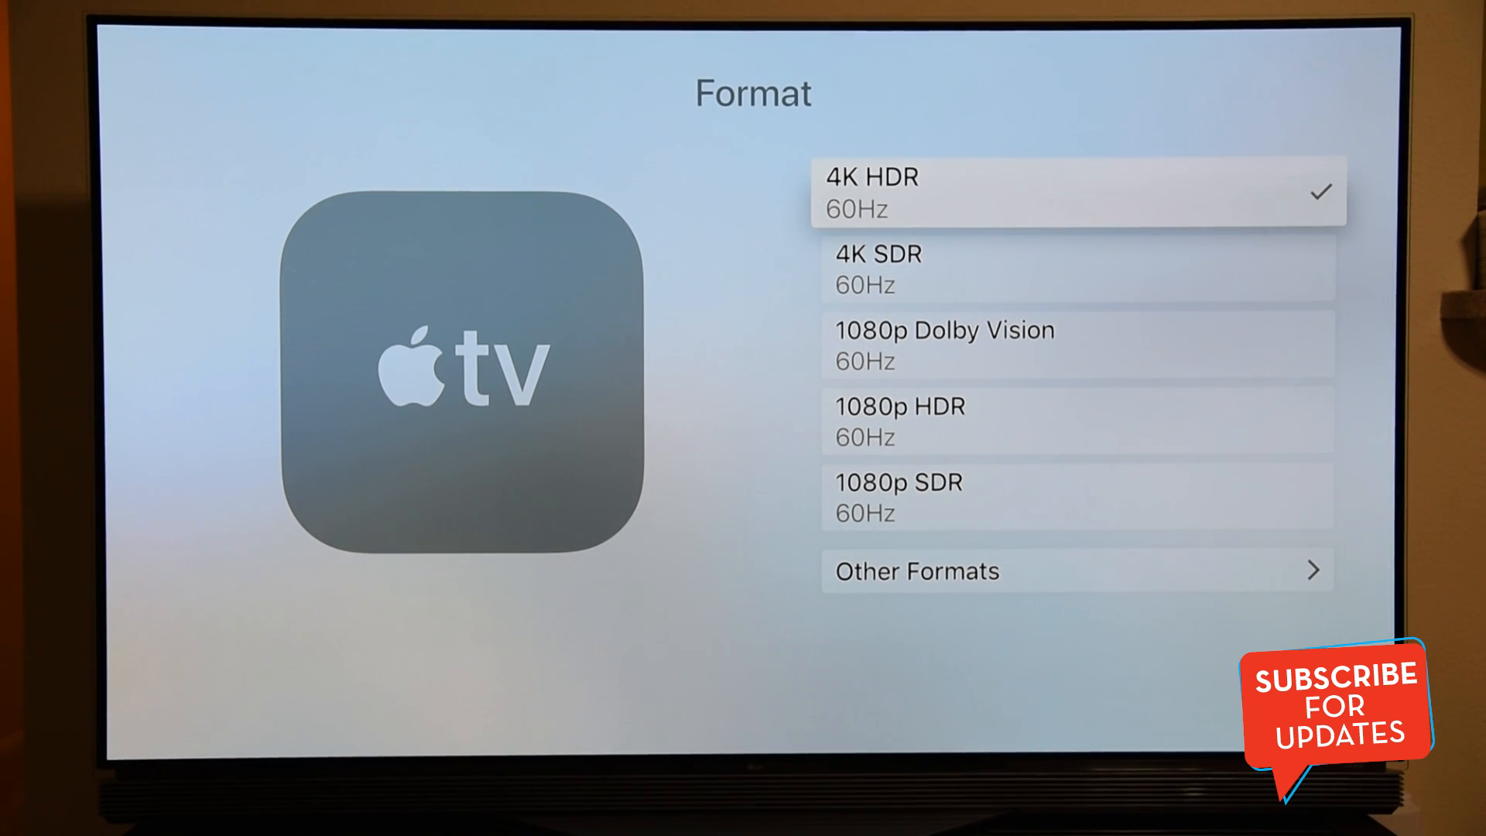
- Scroll the Format list down past 1080p SDR toward Other Formats
scroll(down, 3)
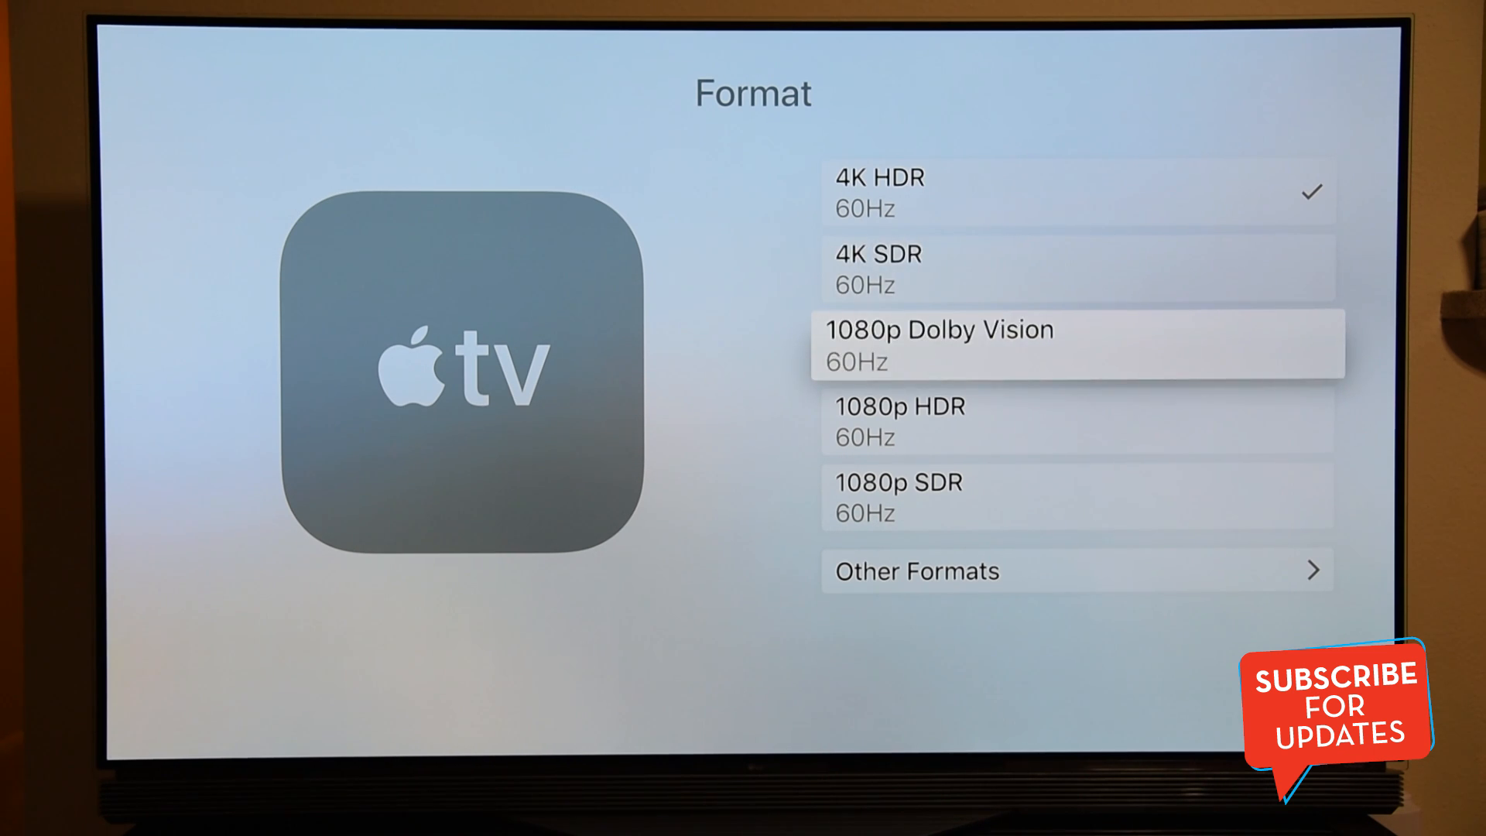
scroll(down, 3)
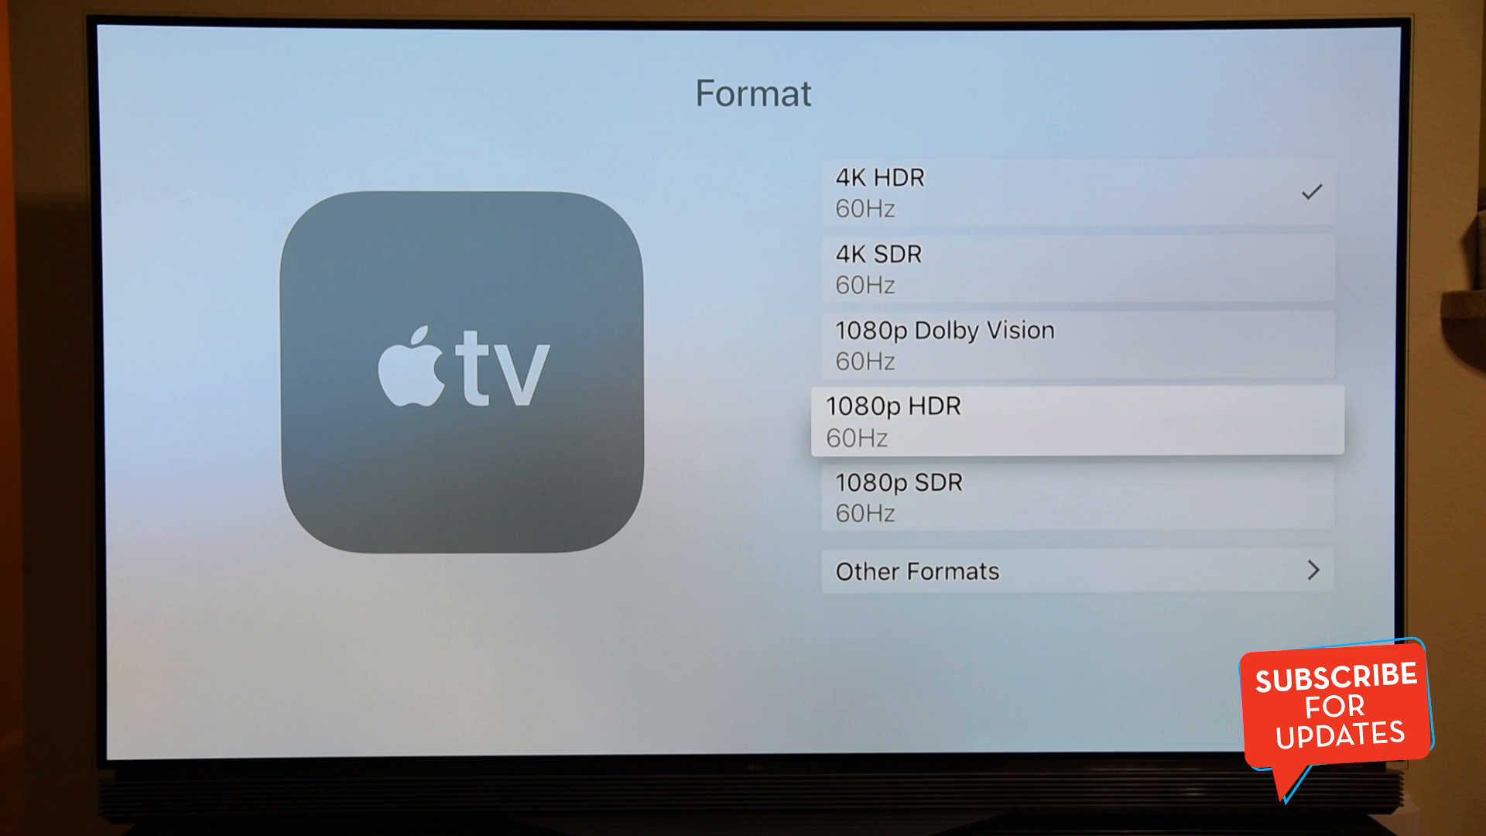
scroll(down, 3)
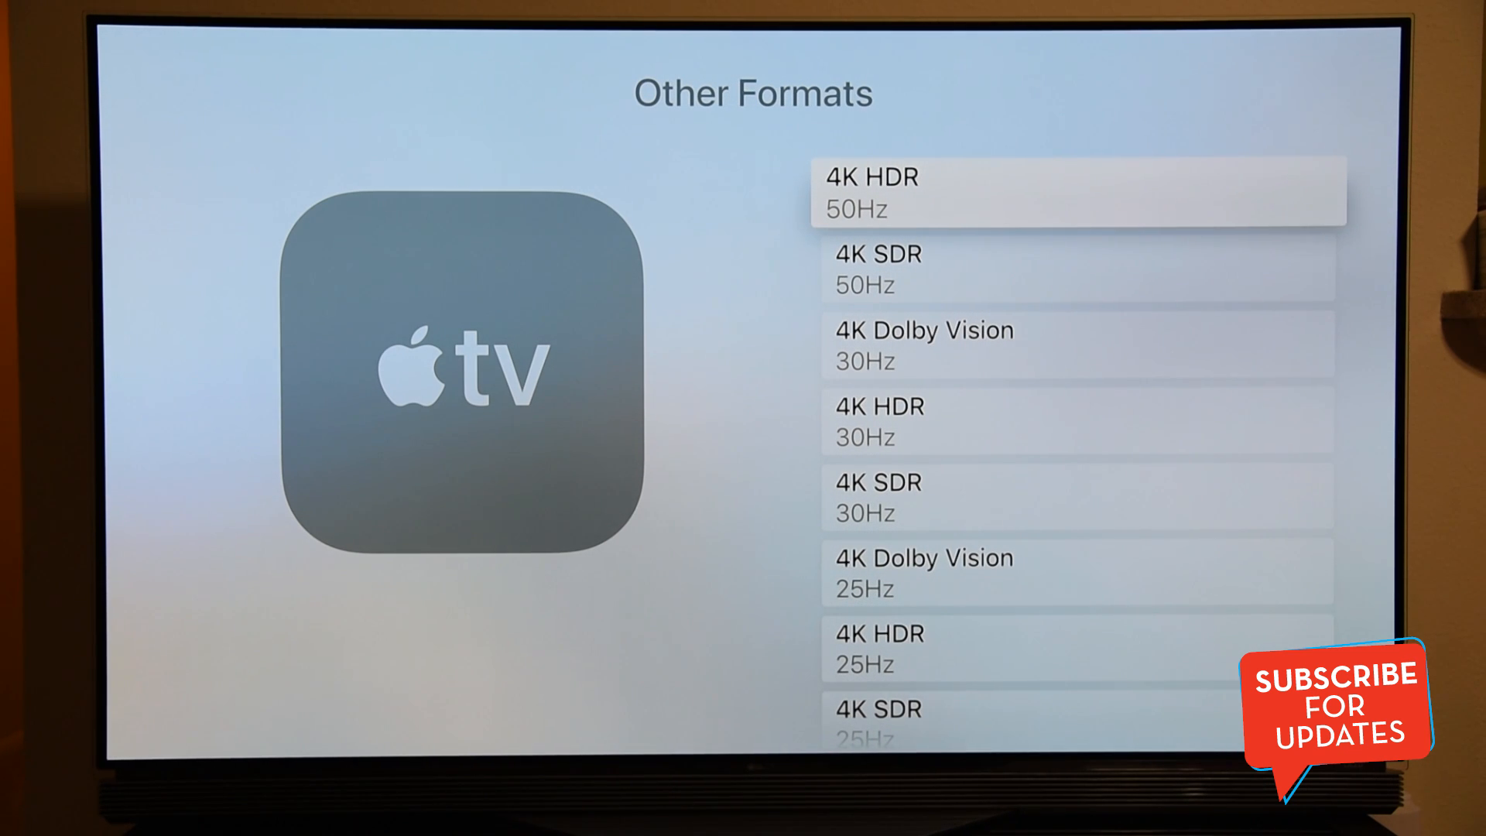
scroll(down, 3)
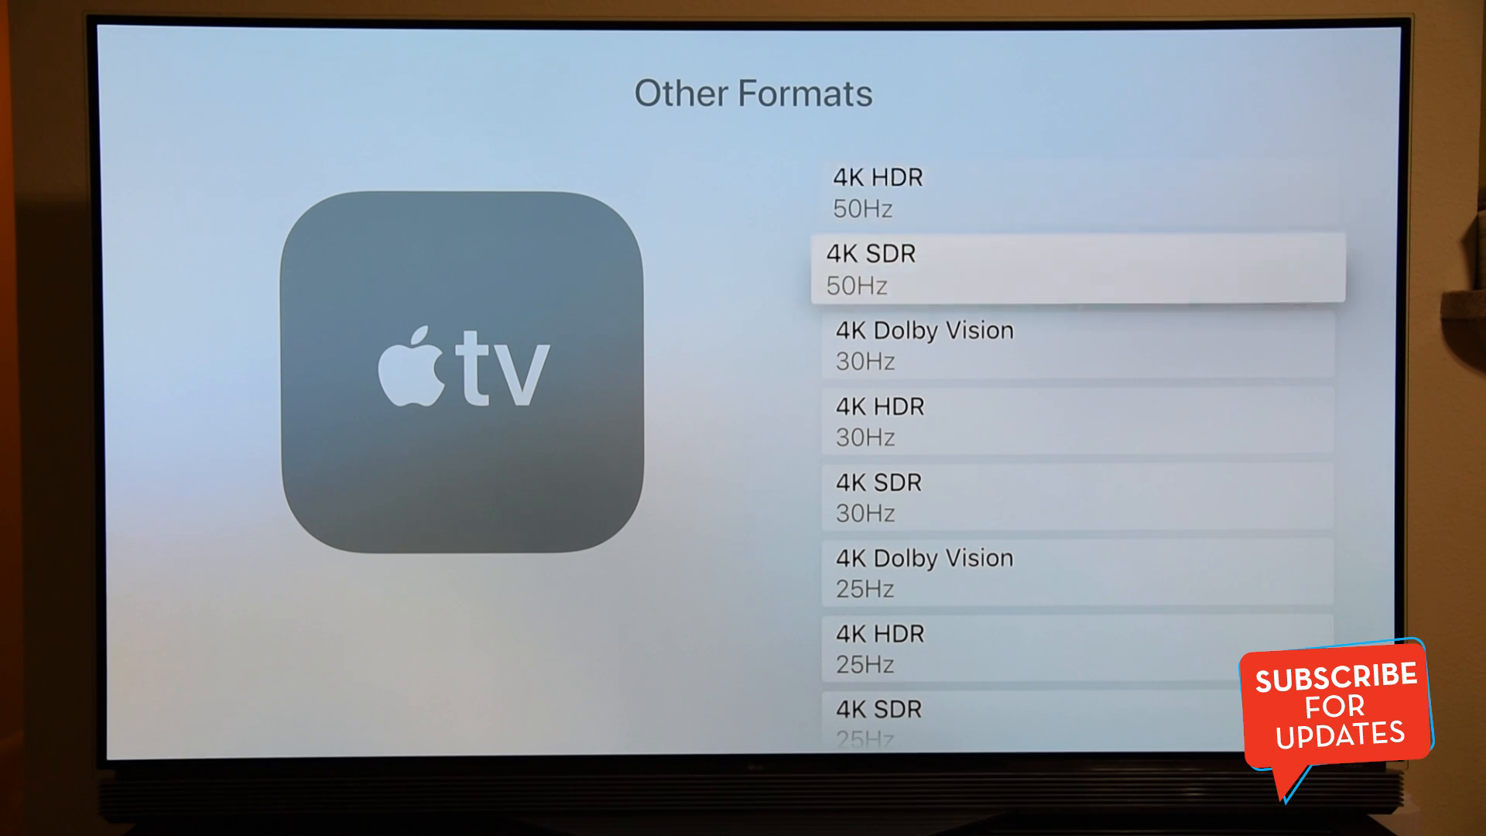
scroll(down, 3)
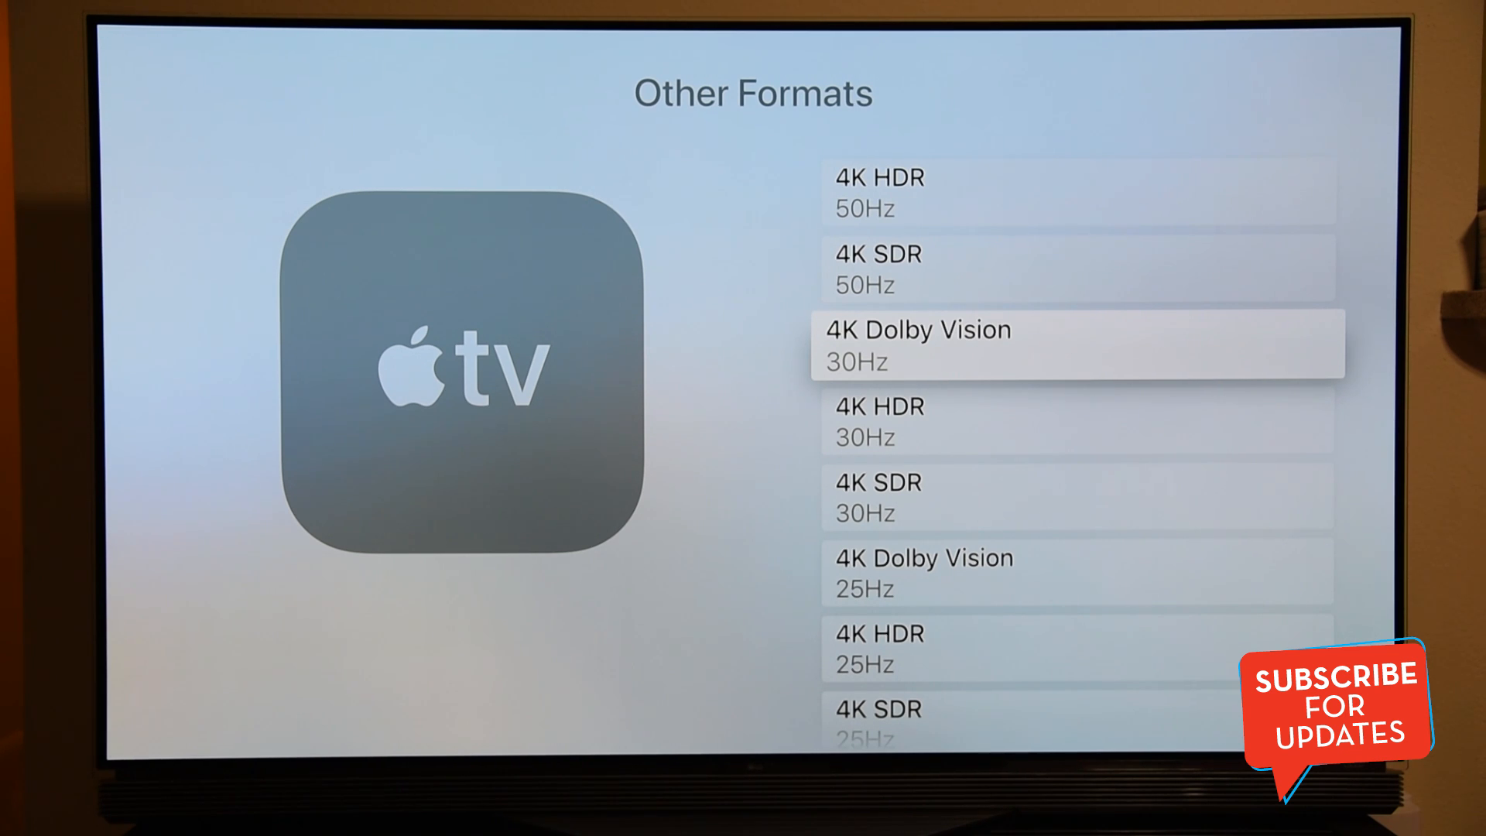
scroll(down, 3)
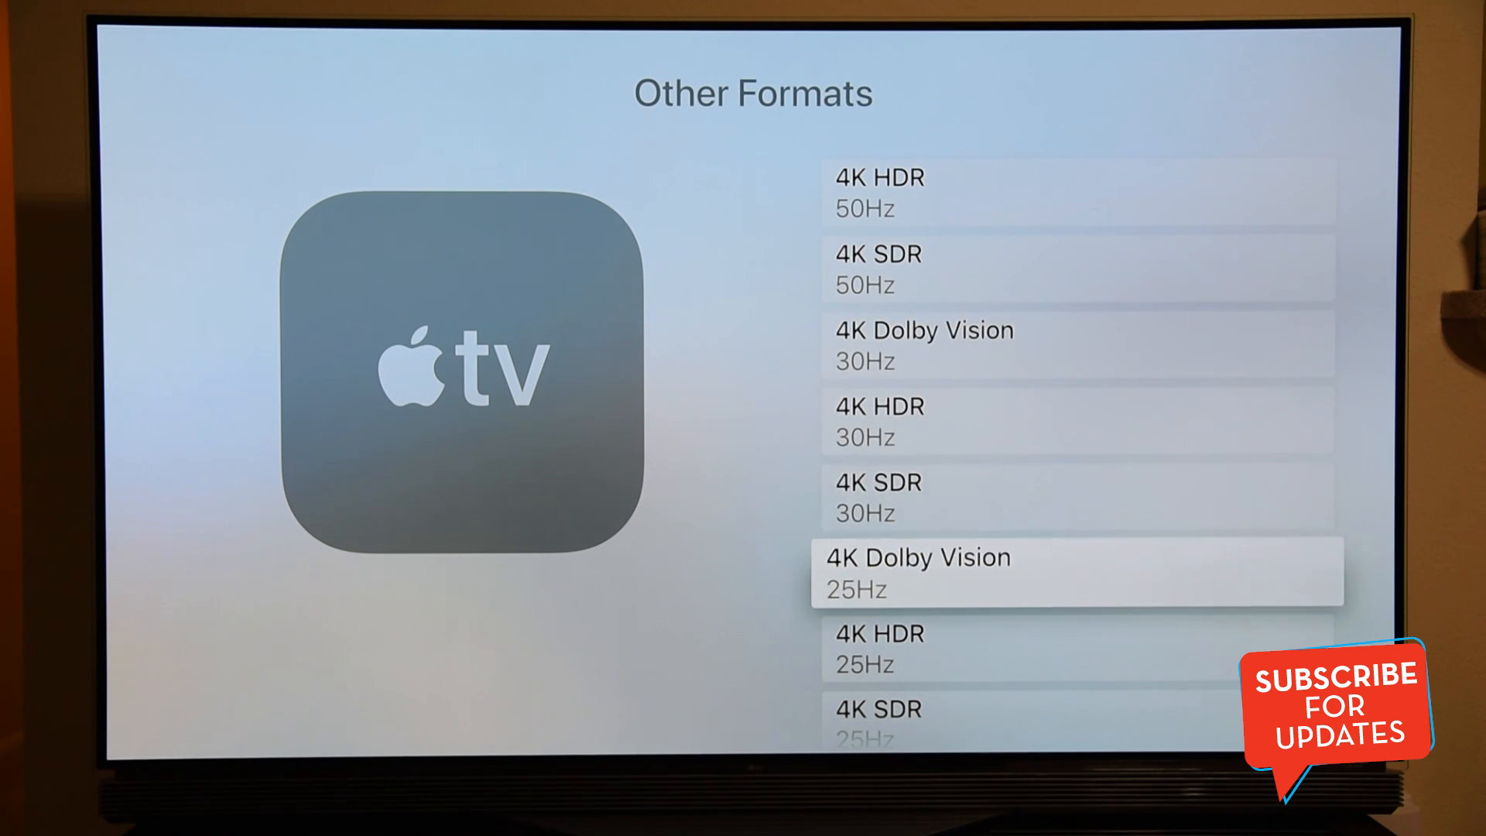
scroll(down, 3)
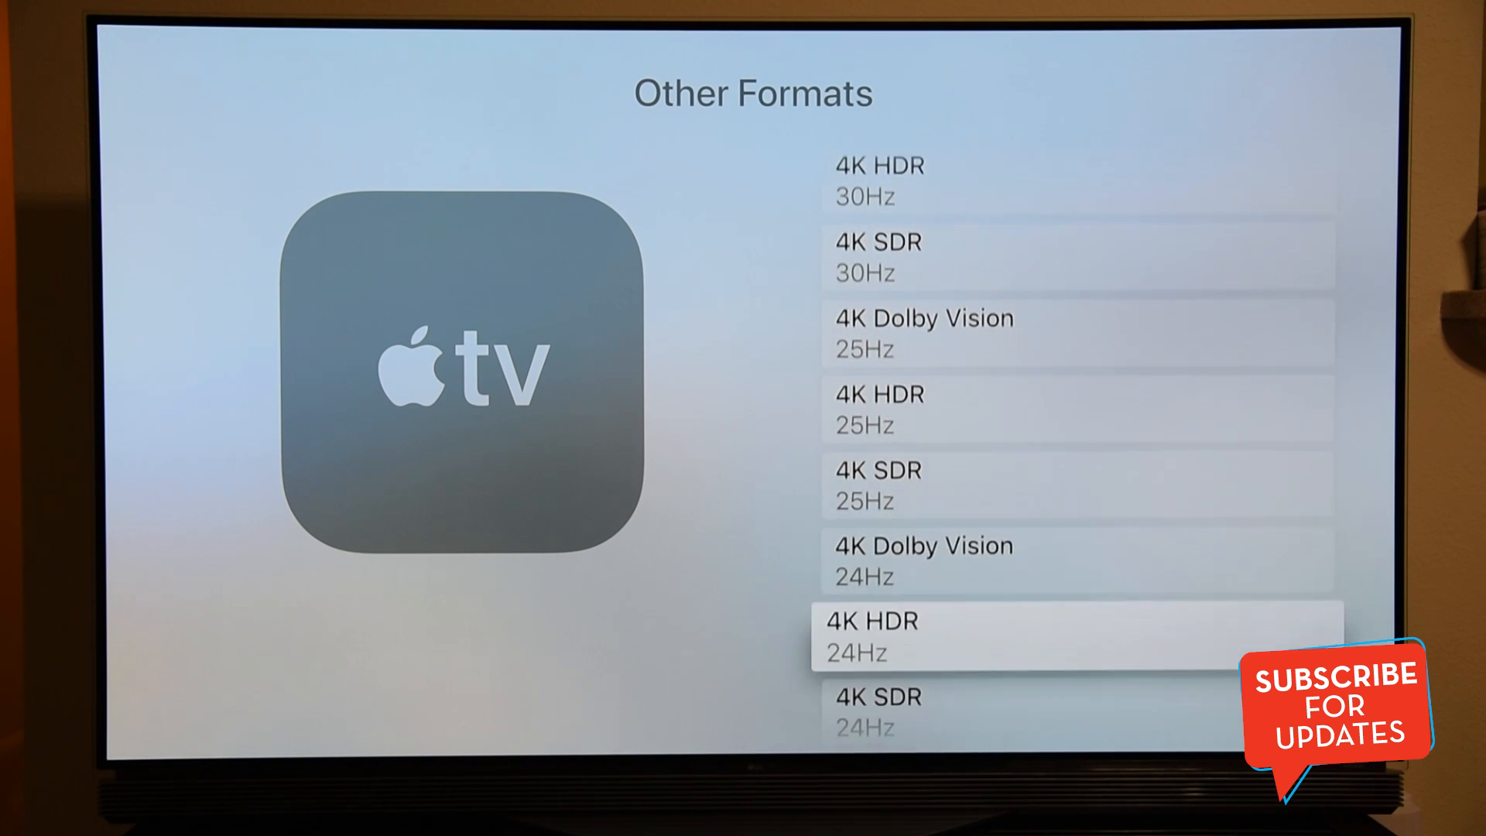
scroll(down, 3)
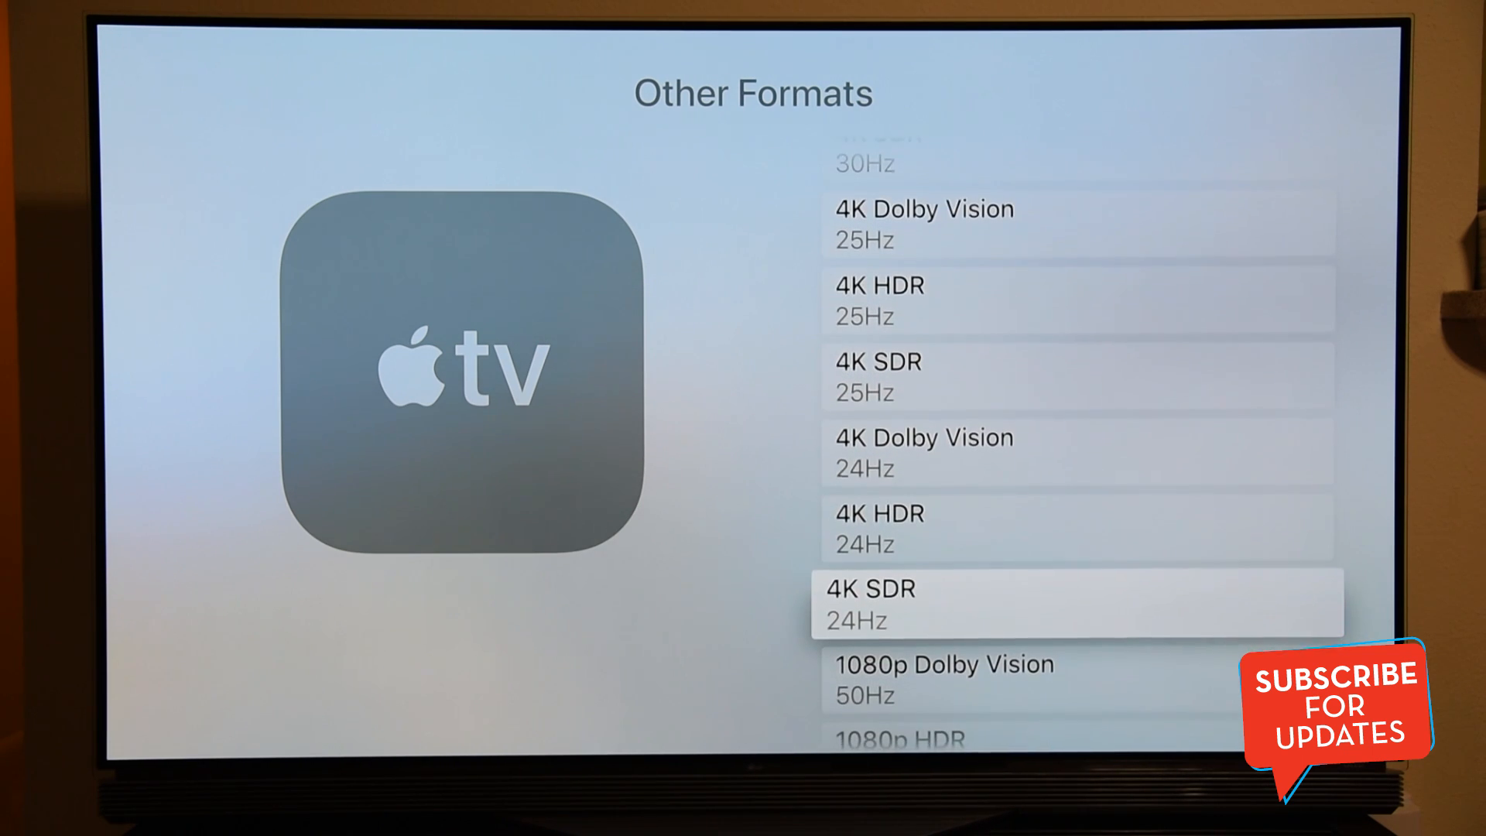
scroll(down, 3)
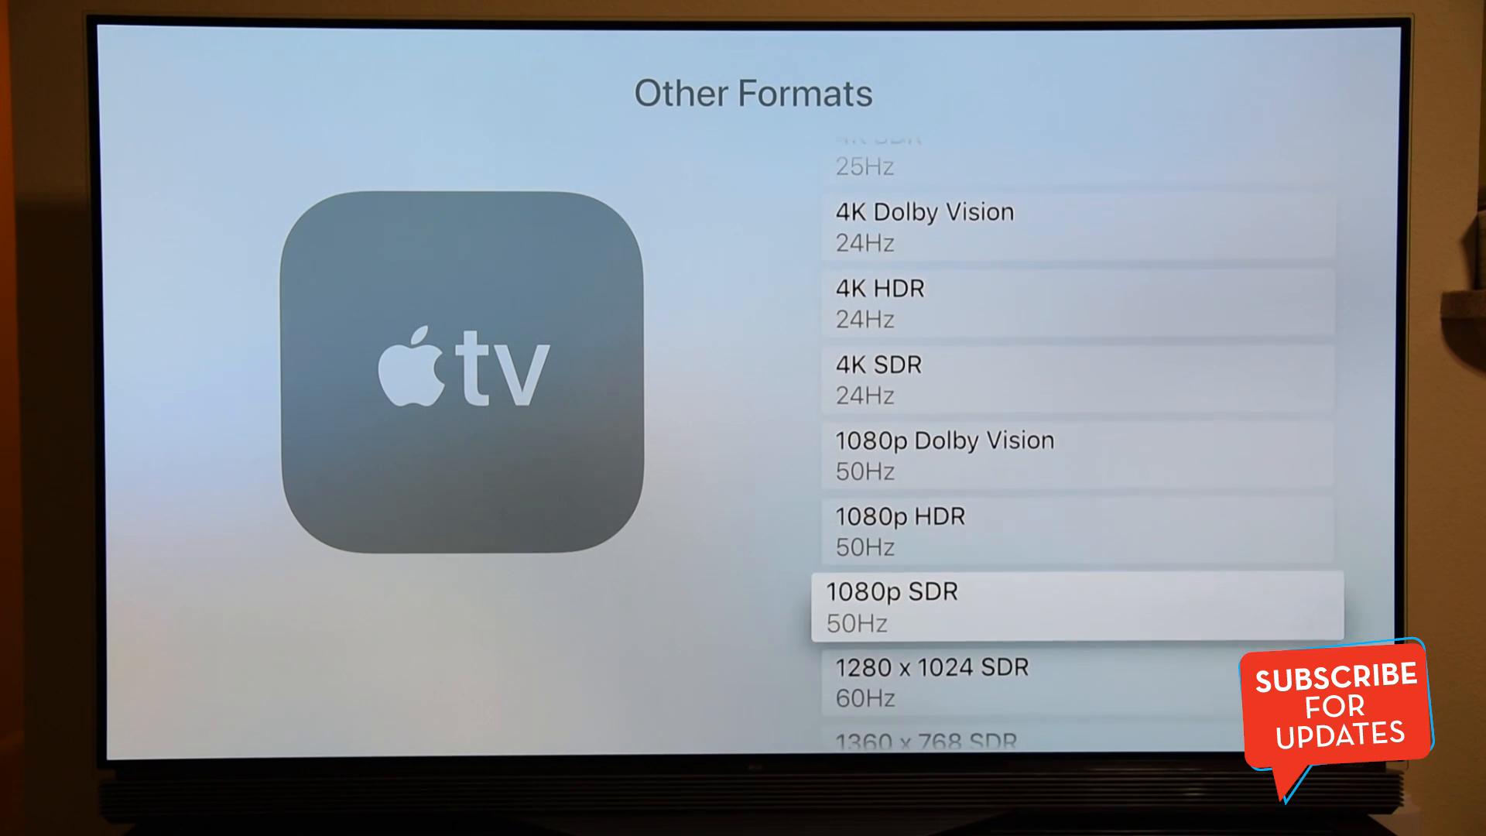
scroll(down, 3)
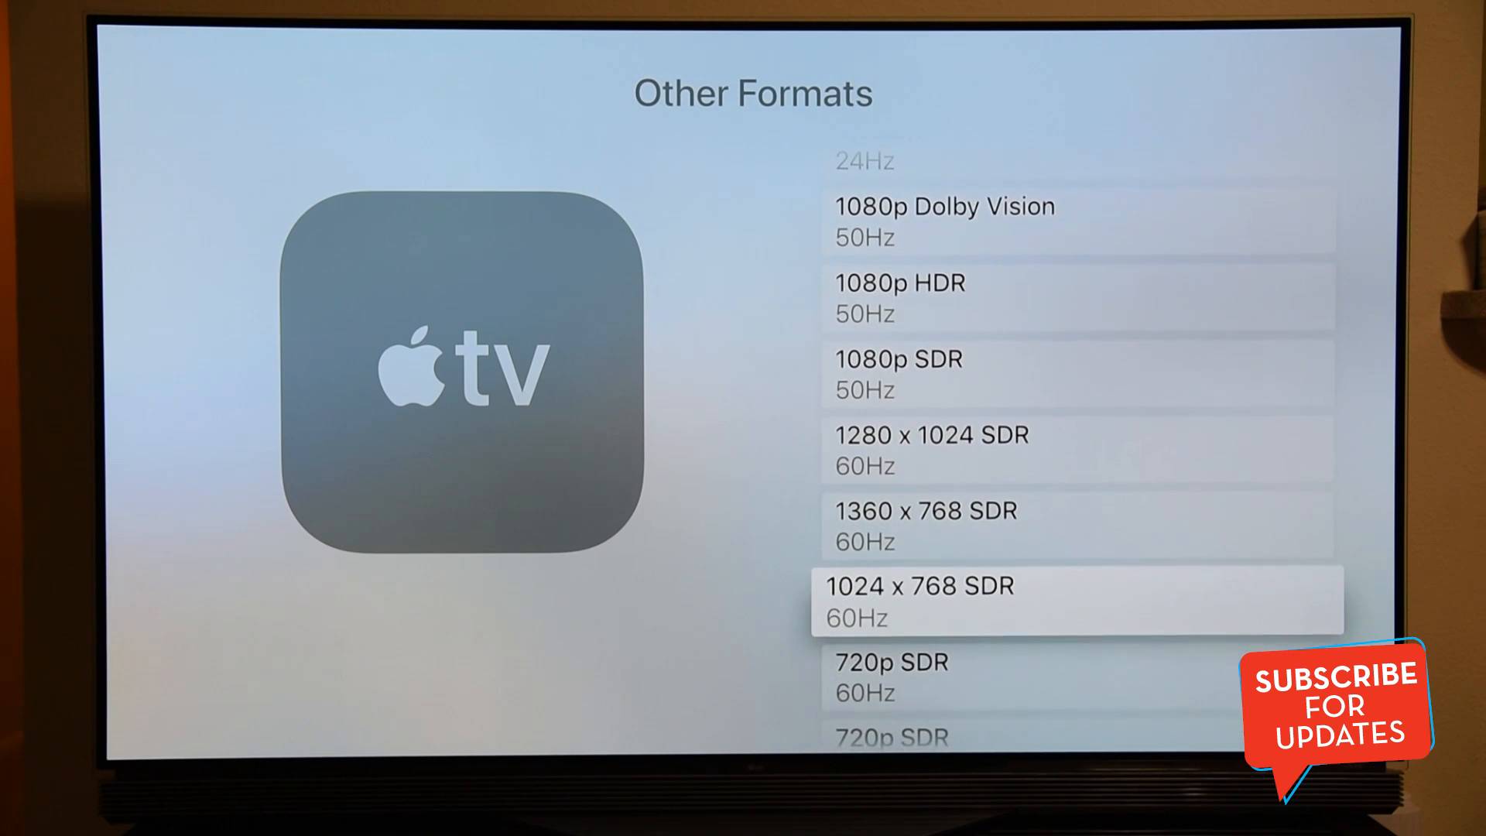
scroll(down, 3)
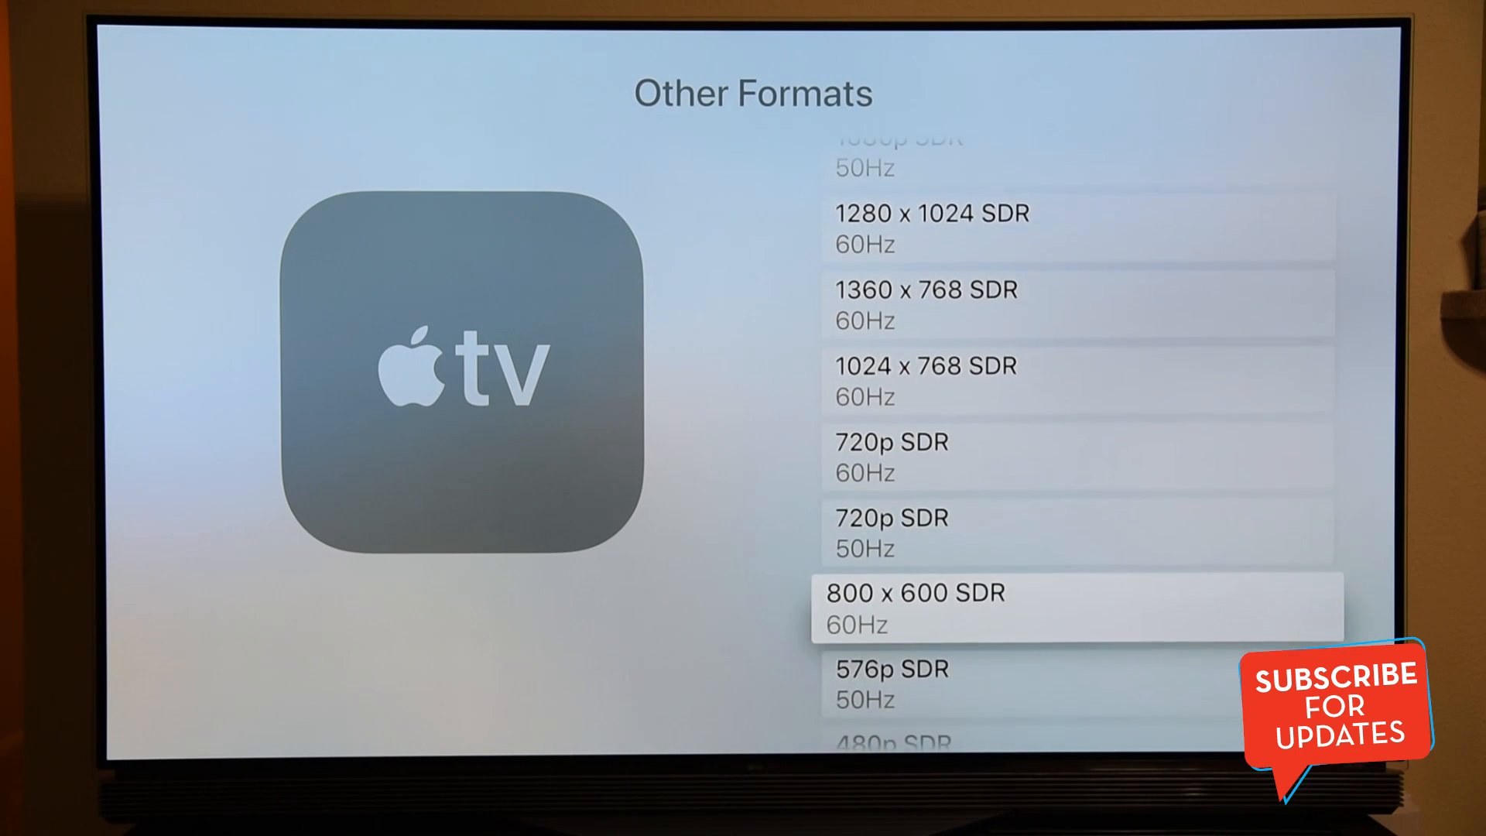
scroll(down, 3)
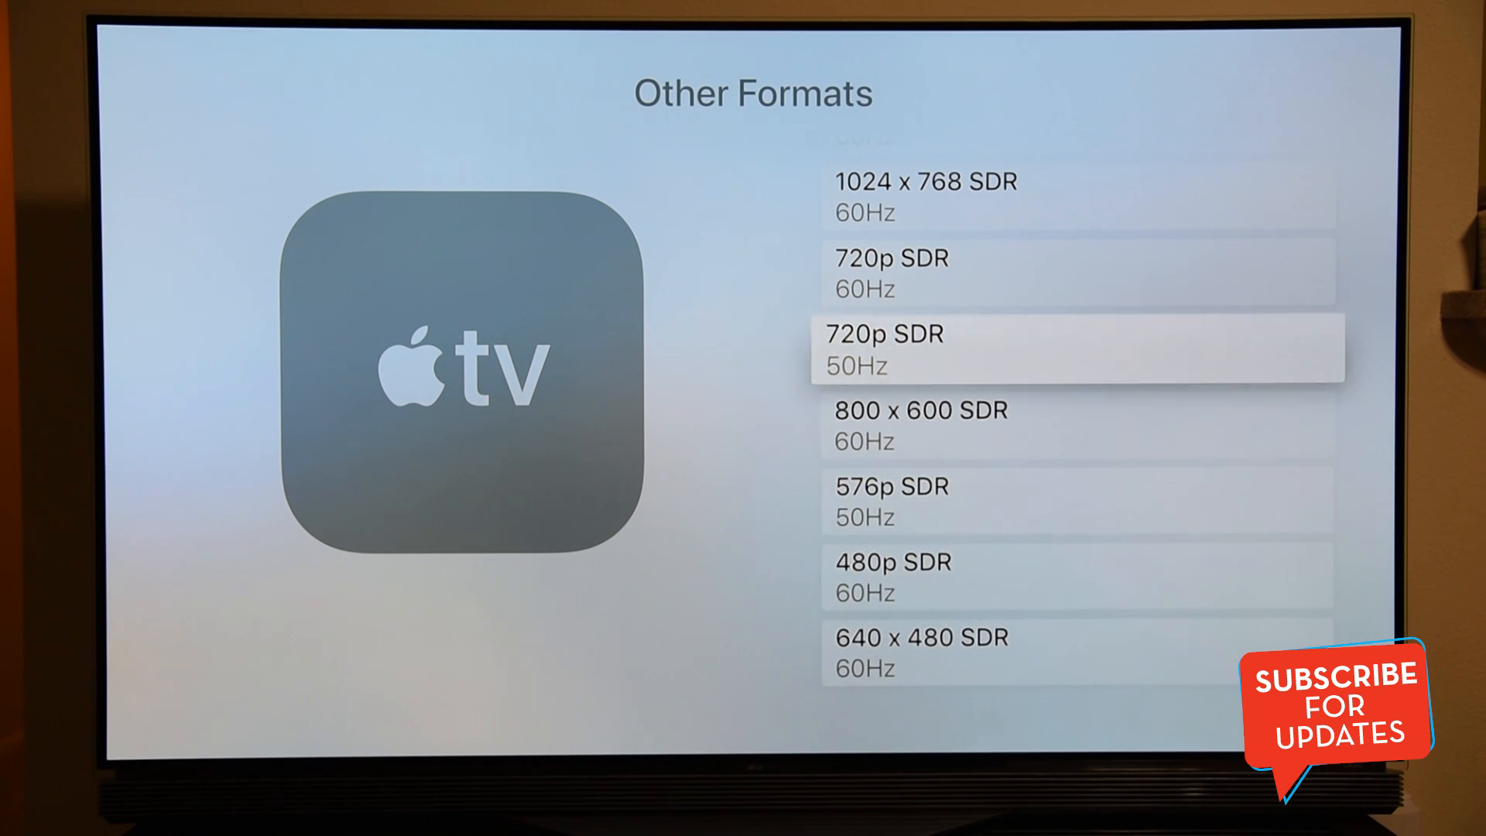
scroll(up, 3)
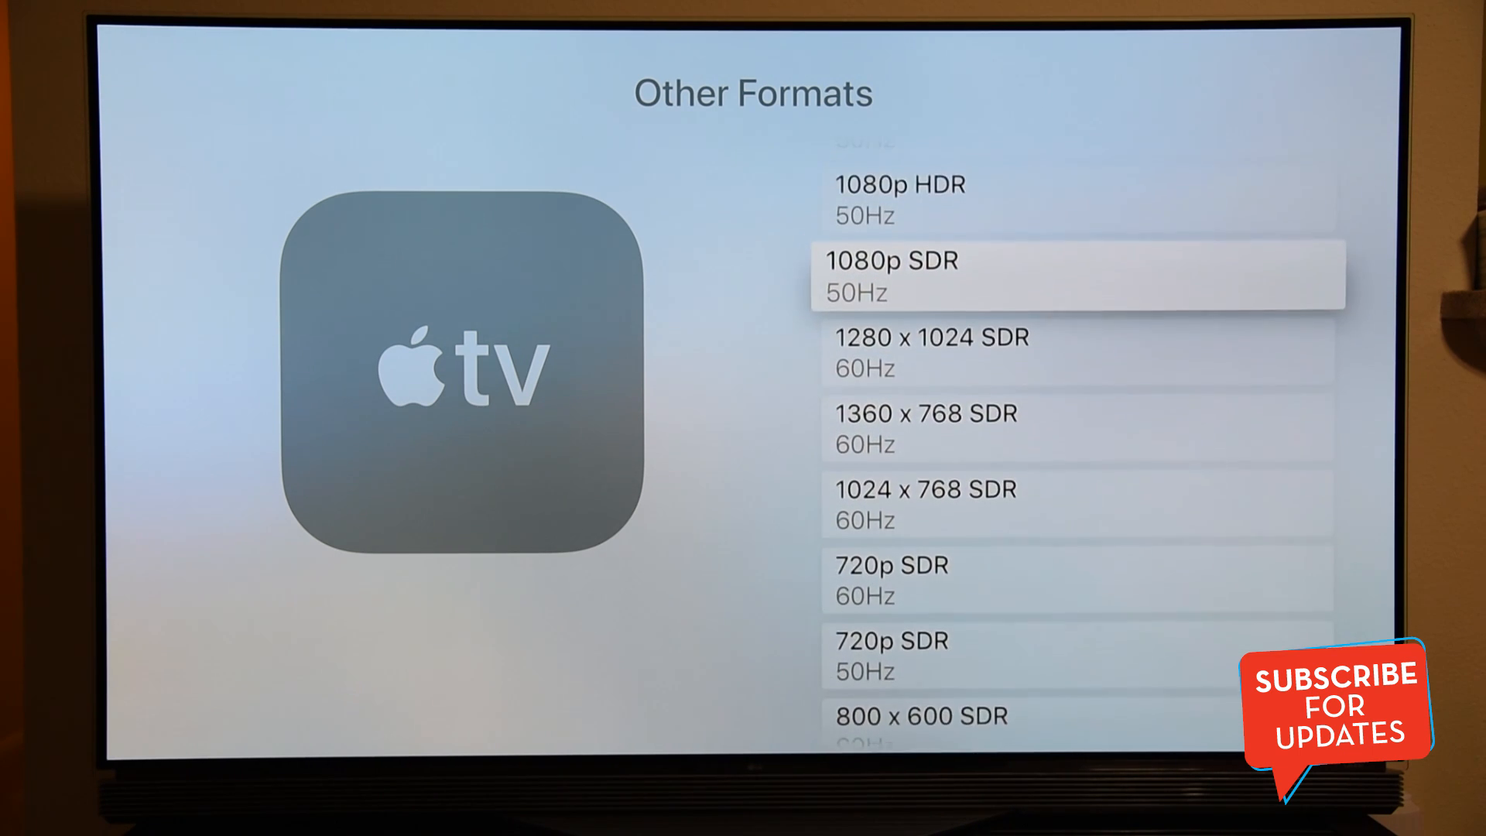
scroll(up, 3)
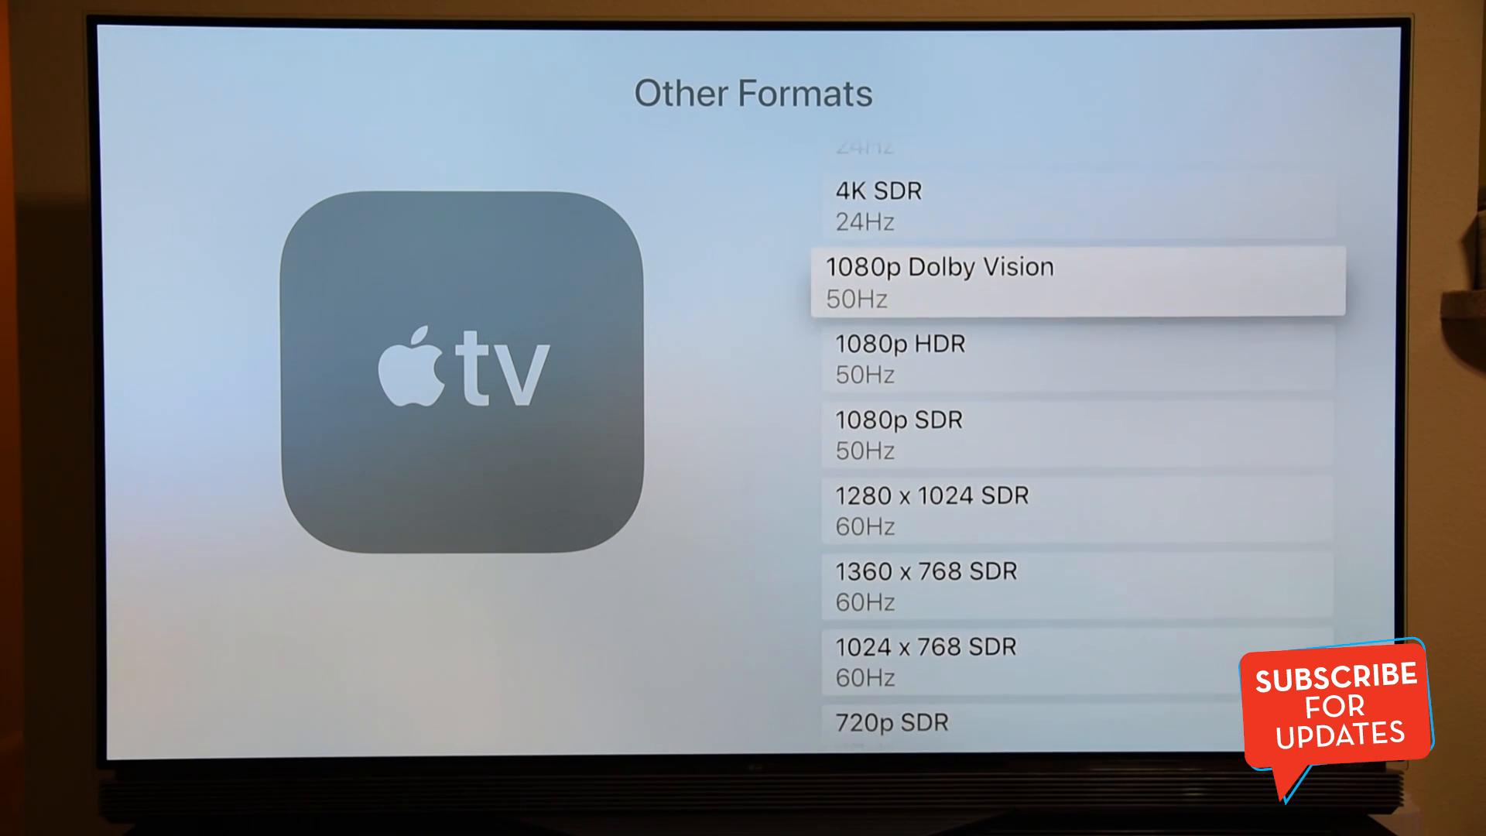
scroll(up, 3)
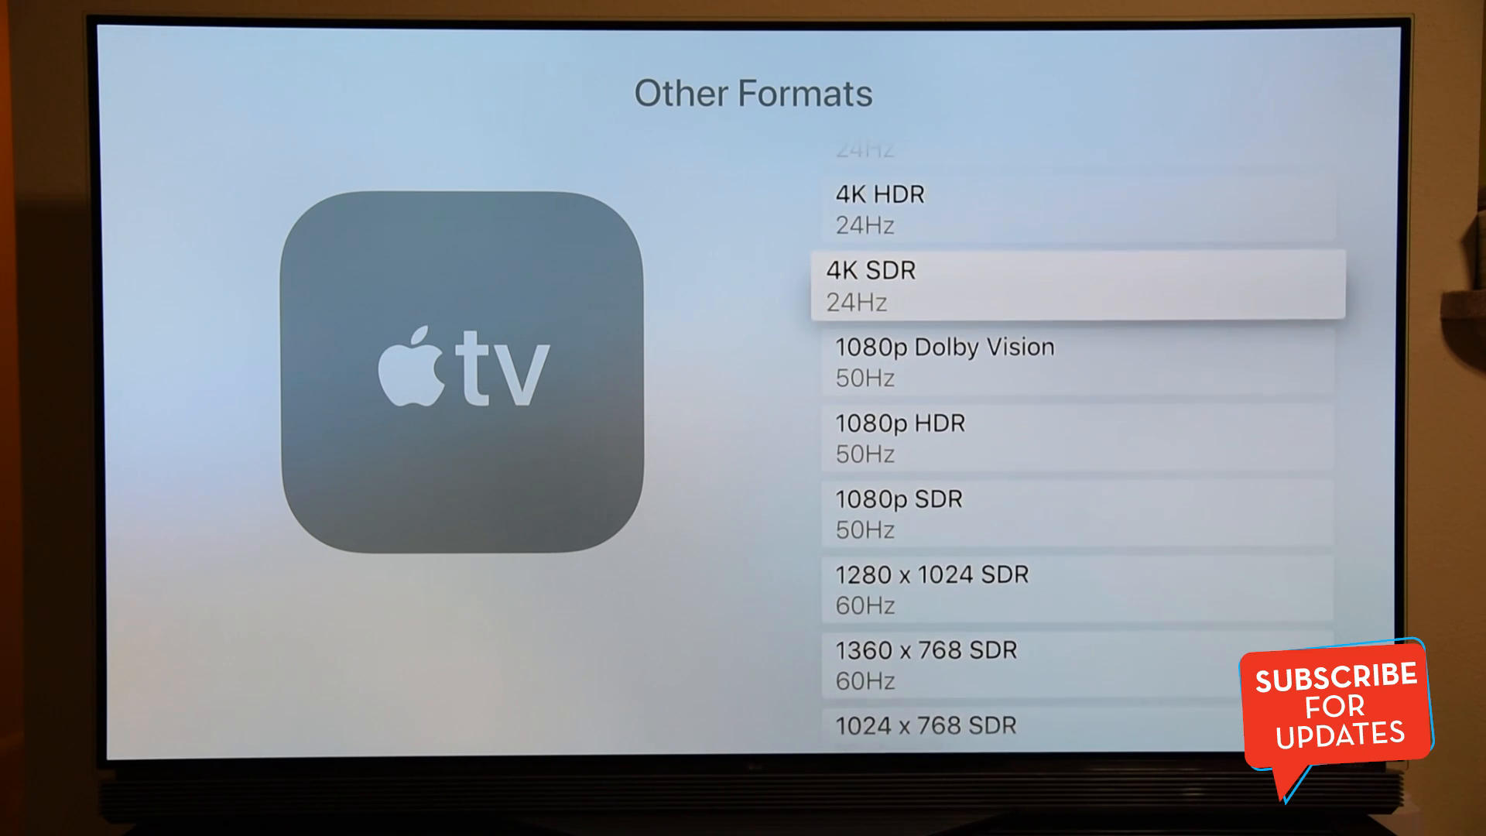
scroll(up, 3)
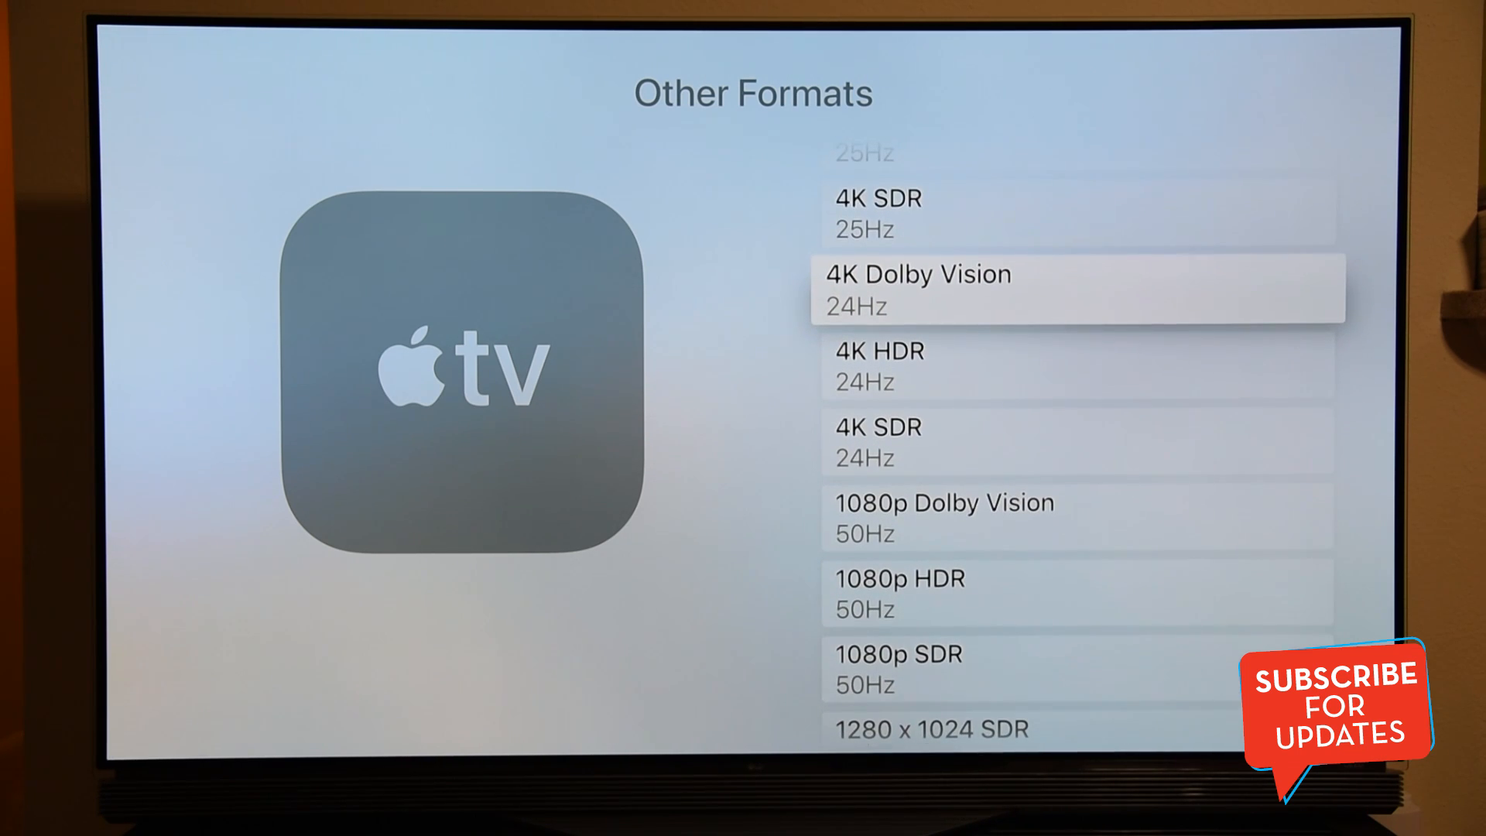